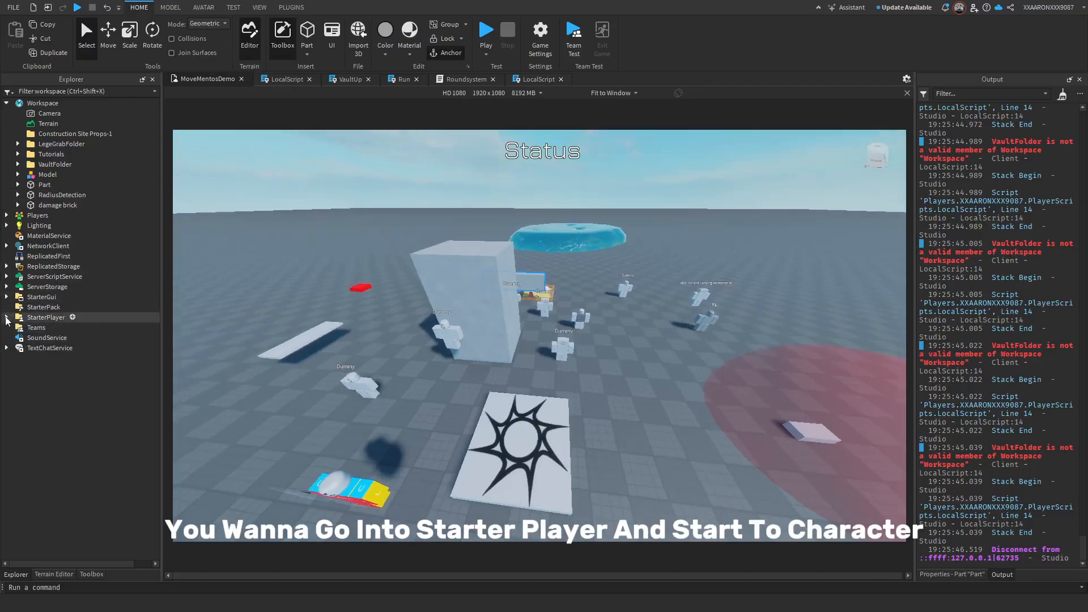
# Step: Expand StarterPlayer and StarterCharacterScripts to reveal CamSwitch's children in Explorer
pyautogui.click(6, 318)
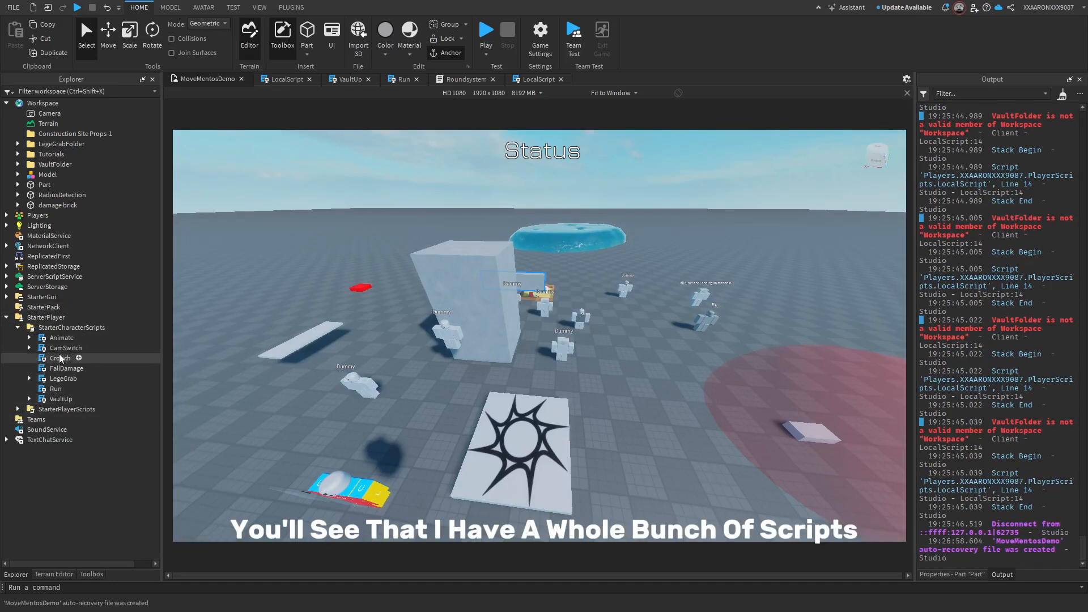
pyautogui.click(66, 347)
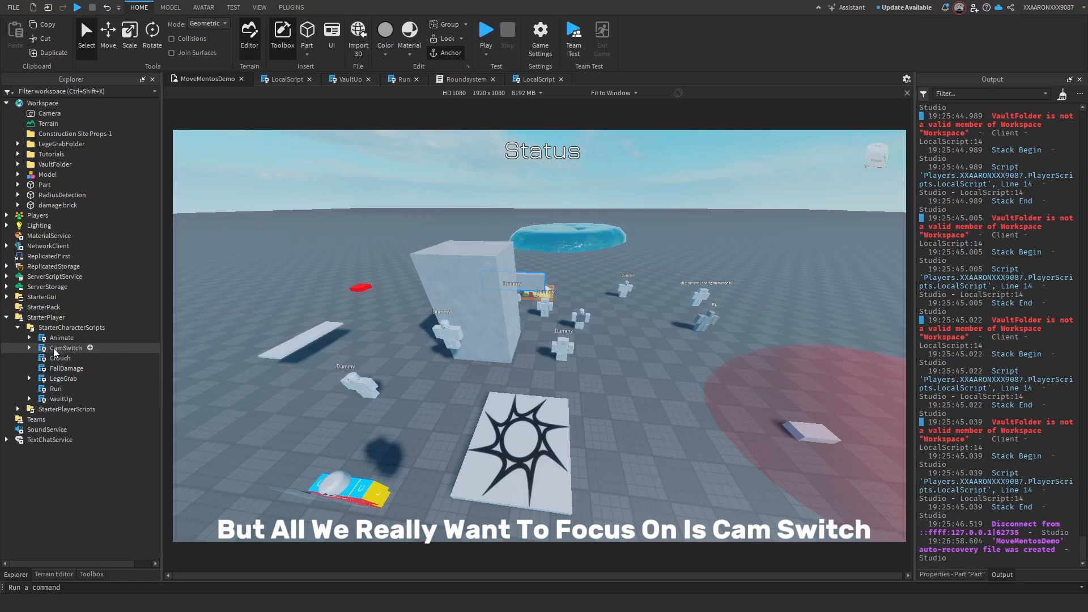
pyautogui.click(30, 348)
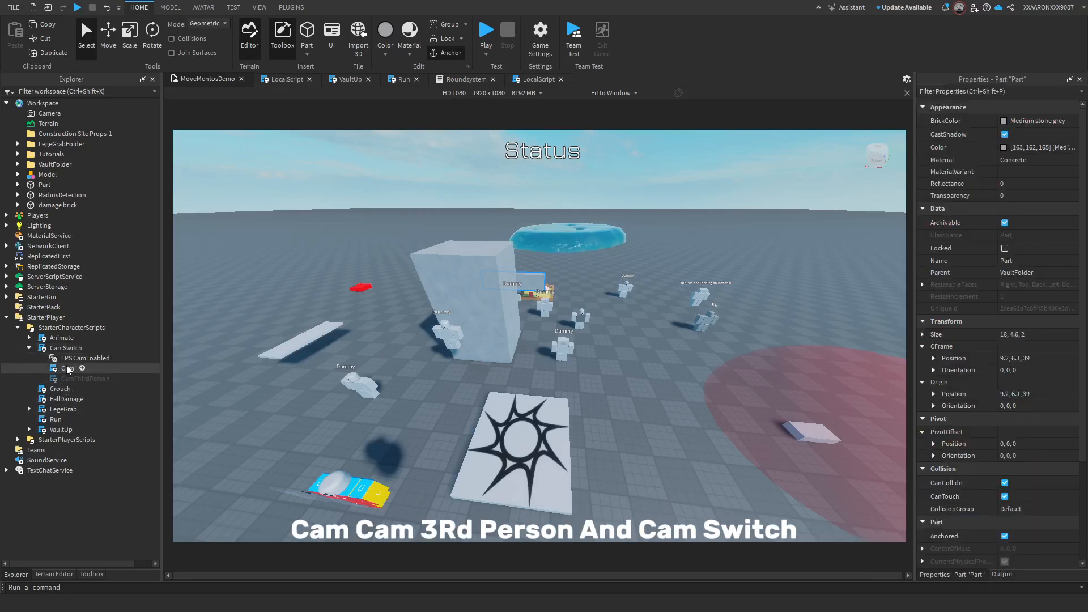
# Step: Open the CamSwitch script, glance through the Cam tab, and return to CamSwitch
pyautogui.doubleClick(67, 347)
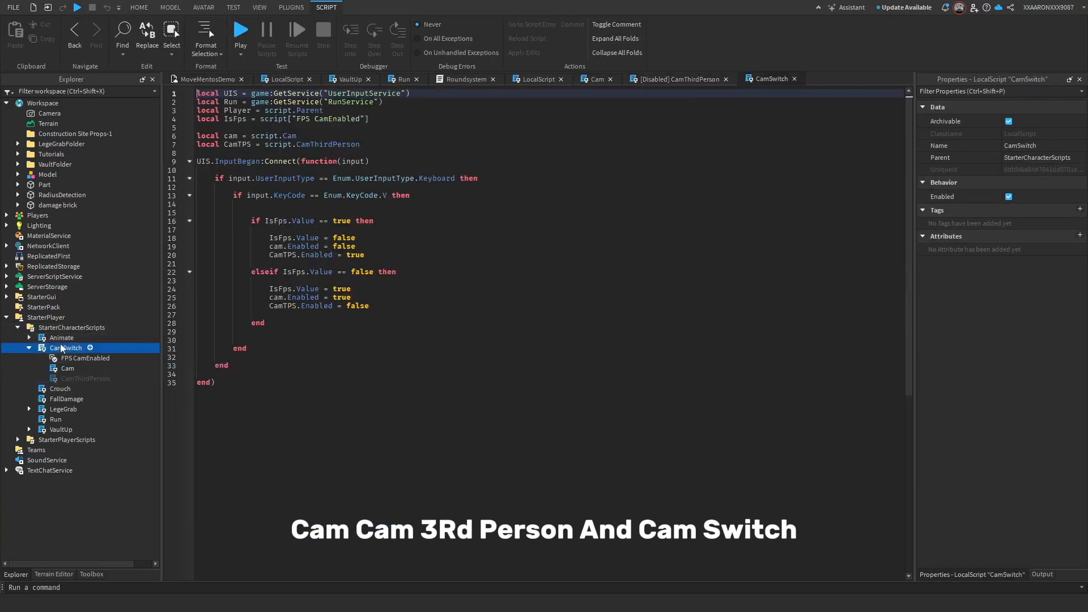
pyautogui.click(593, 79)
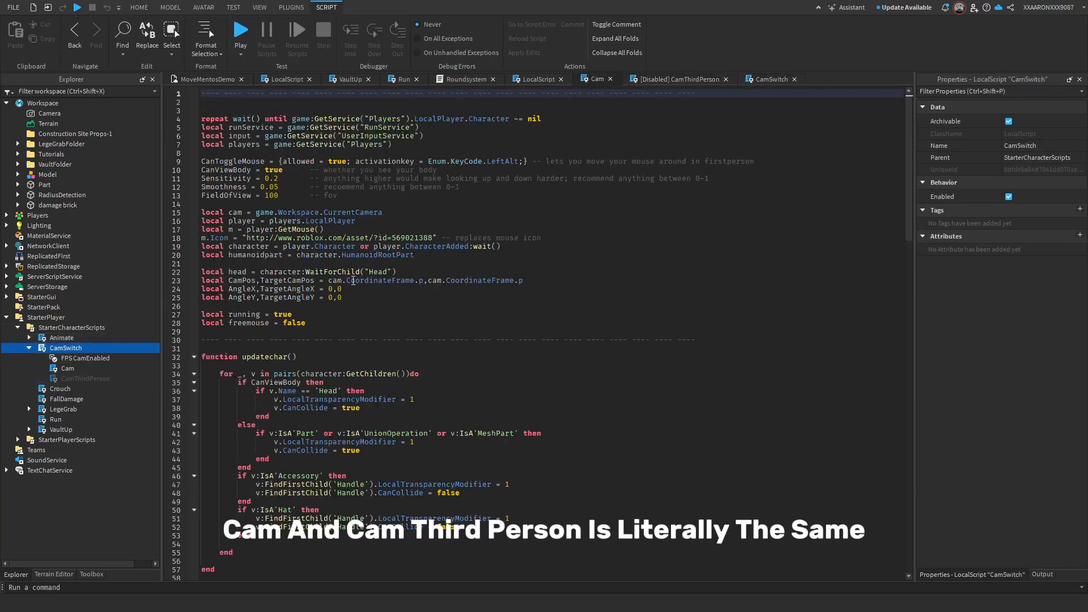
pyautogui.scroll(-3)
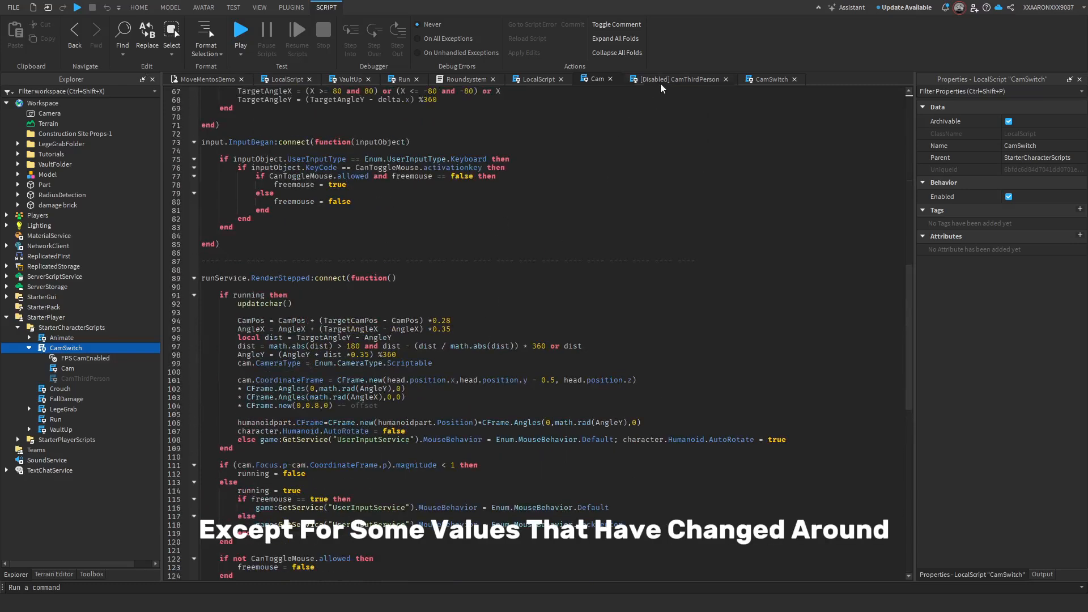
pyautogui.click(84, 357)
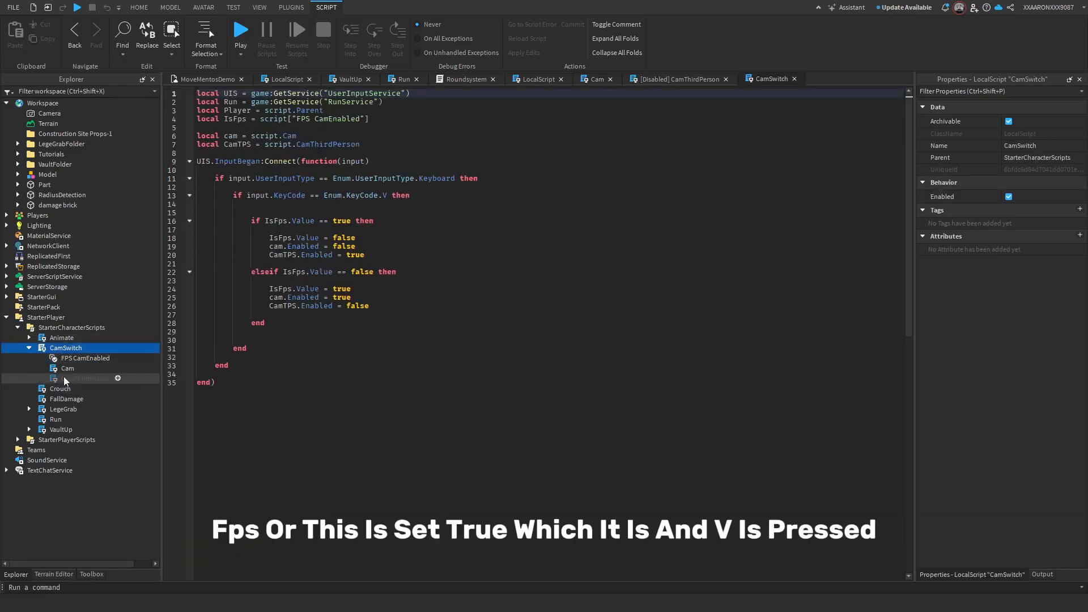
# Step: Inspect properties of FPS CamEnabled, Cam and CamThirdPerson, then open the Cam script
pyautogui.click(85, 358)
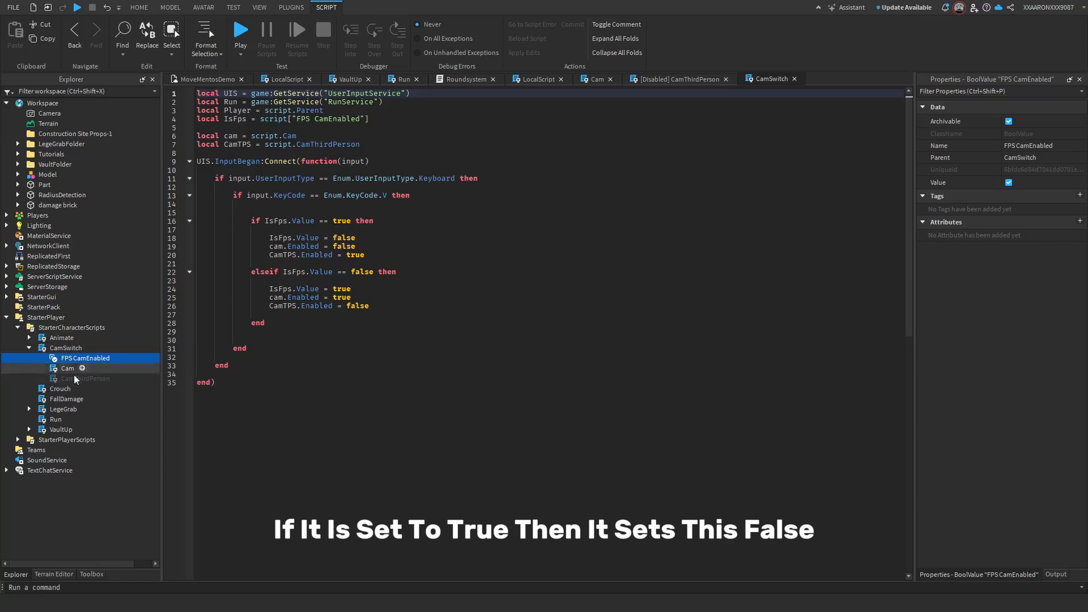
pyautogui.click(68, 367)
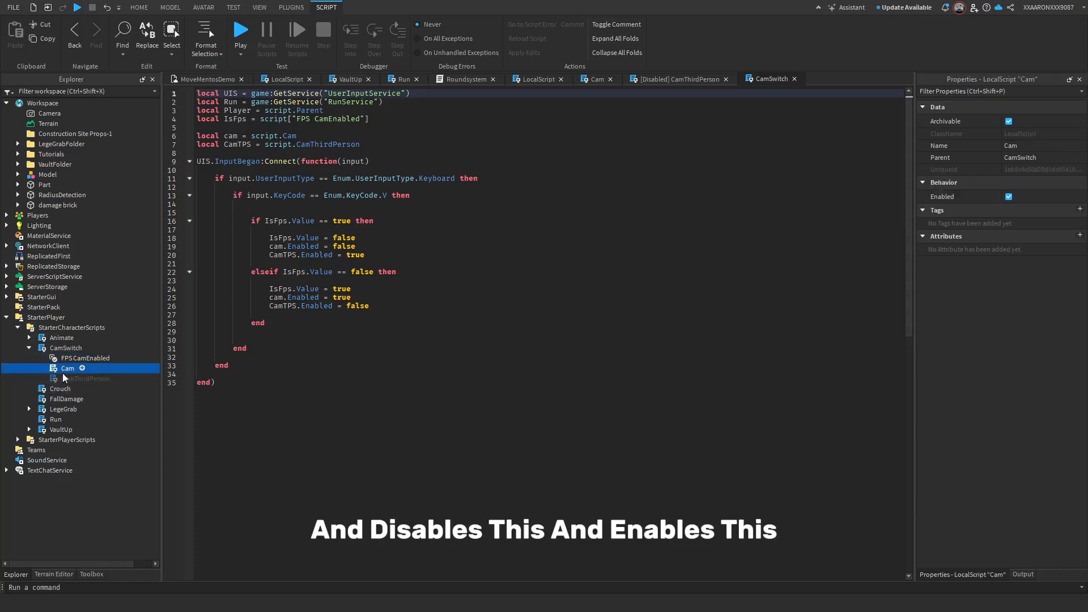
pyautogui.click(86, 378)
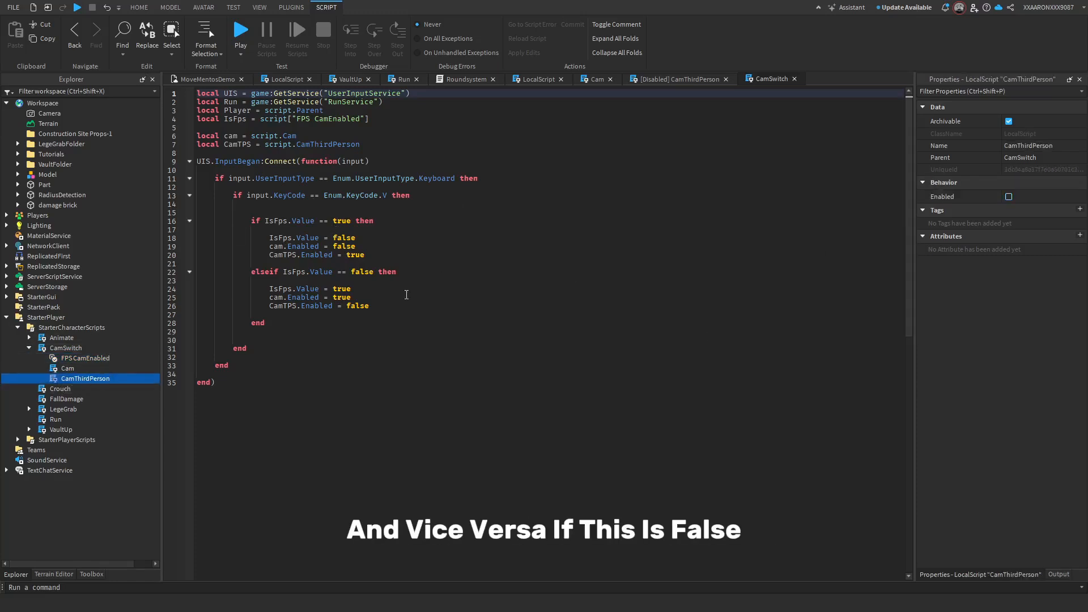
pyautogui.click(87, 359)
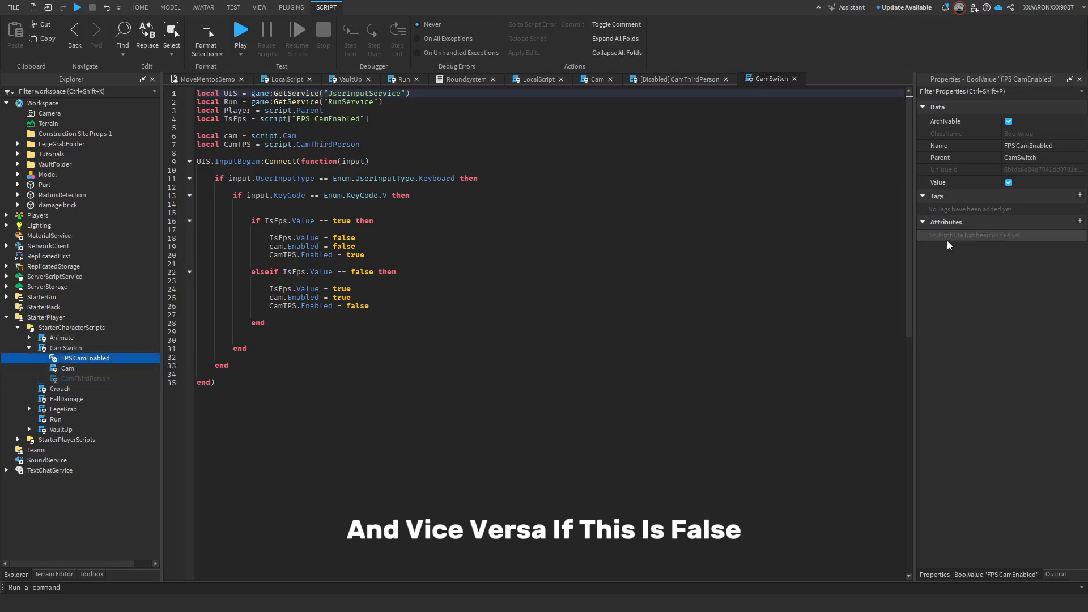
pyautogui.click(68, 368)
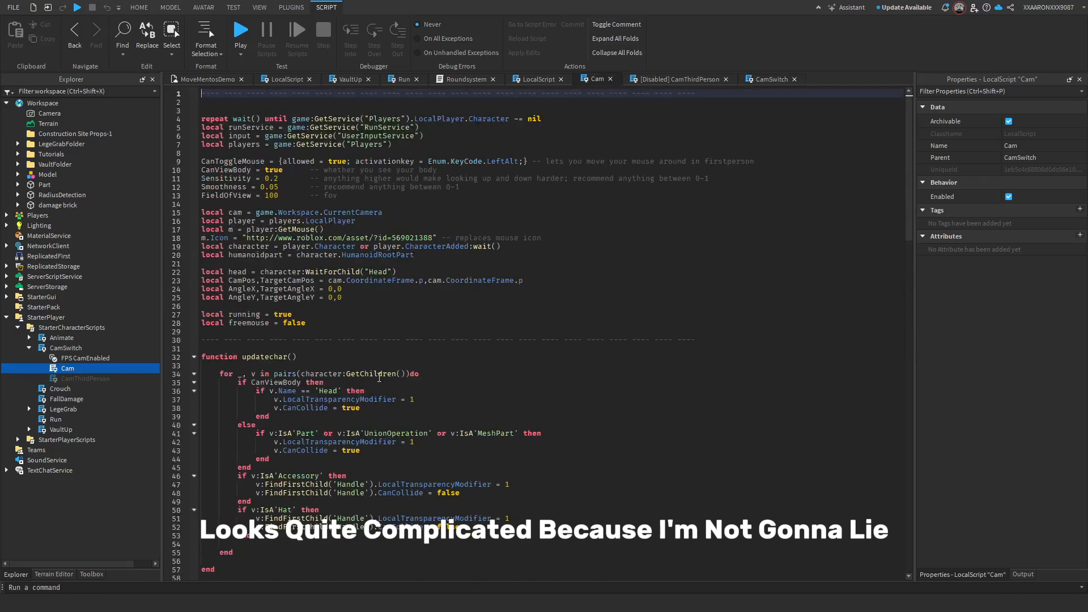
# Step: Scroll down through the Cam script's code
pyautogui.scroll(-3)
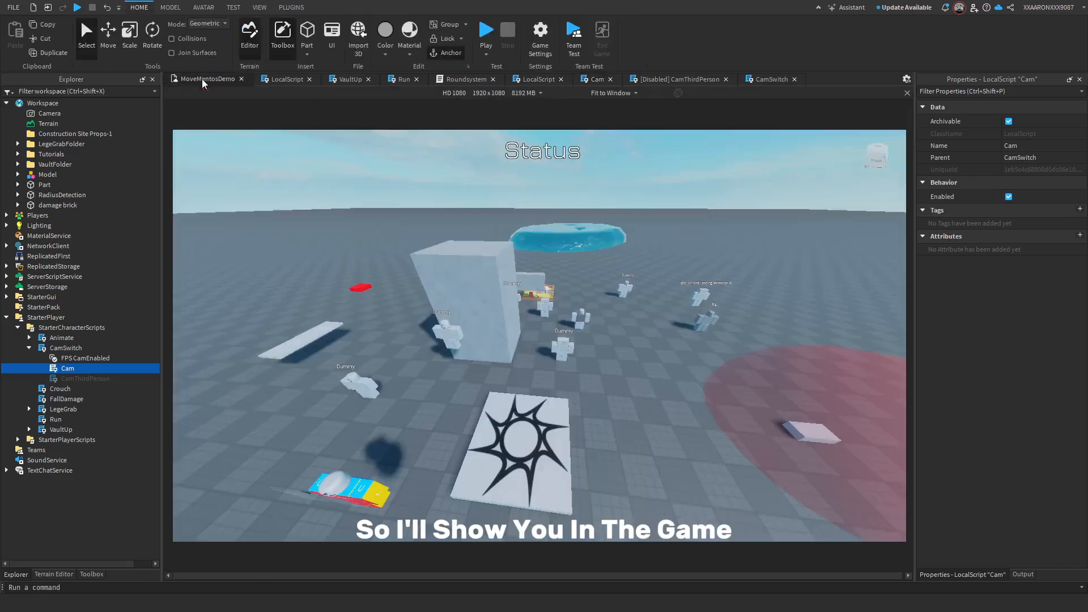
# Step: Switch back to the Cam script tab to view its RenderStepped block
pyautogui.click(486, 30)
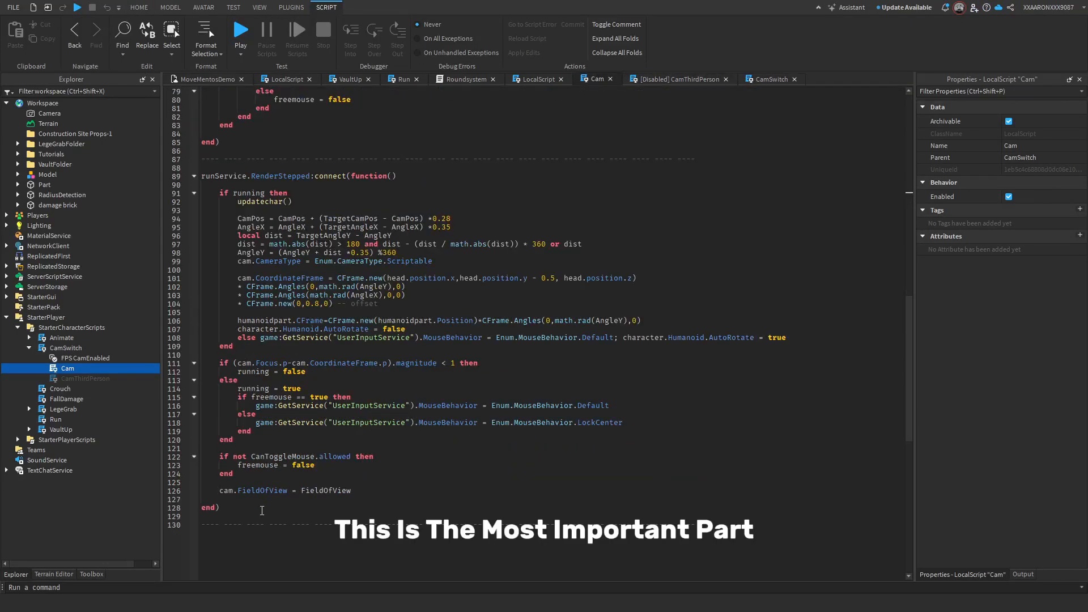
# Step: Highlight Cam's camera offset code, then select CamThirdPerson's mouse icon asset URL
pyautogui.click(456, 310)
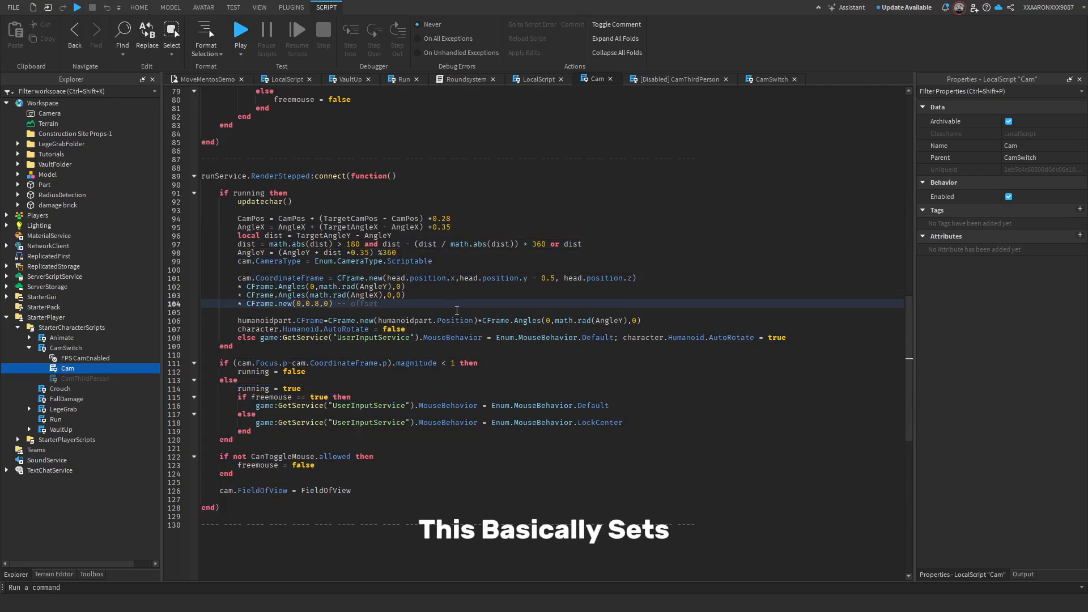
pyautogui.moveTo(237, 218); pyautogui.dragTo(378, 303)
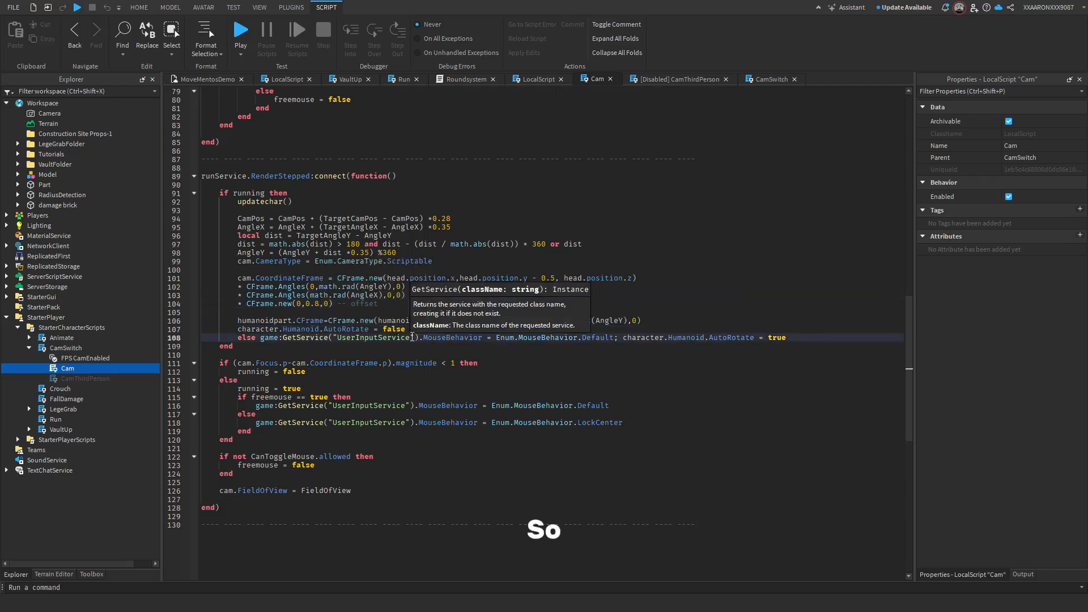
pyautogui.click(678, 79)
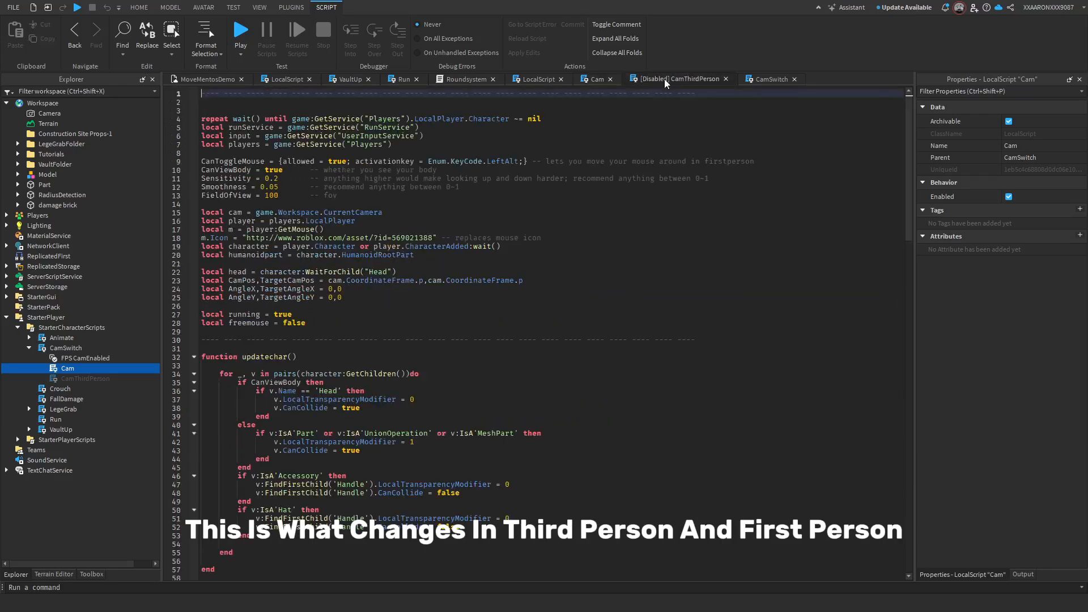
pyautogui.scroll(-3)
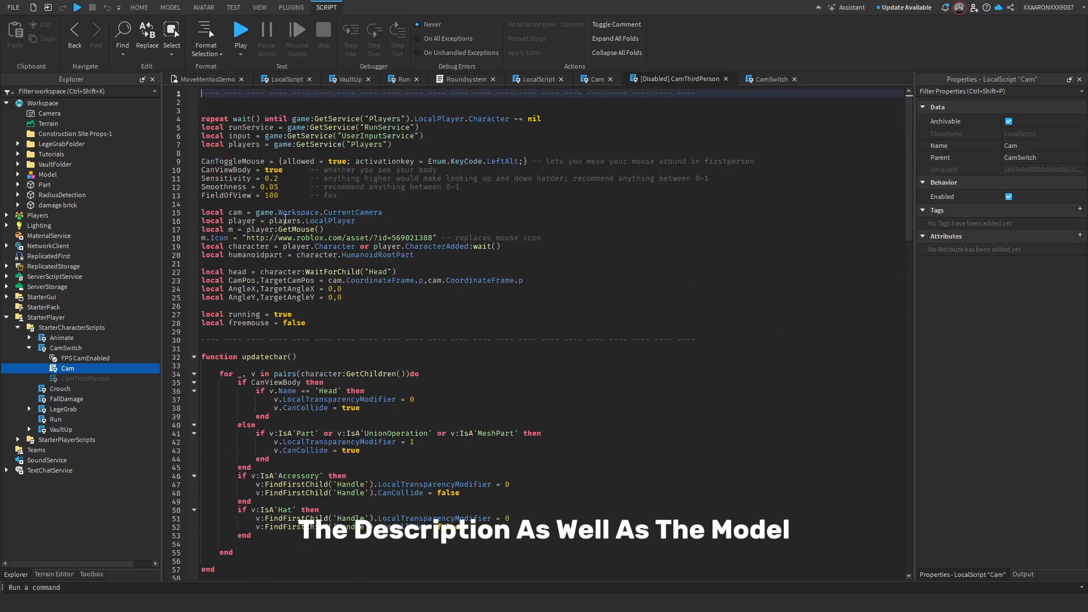
pyautogui.click(278, 195)
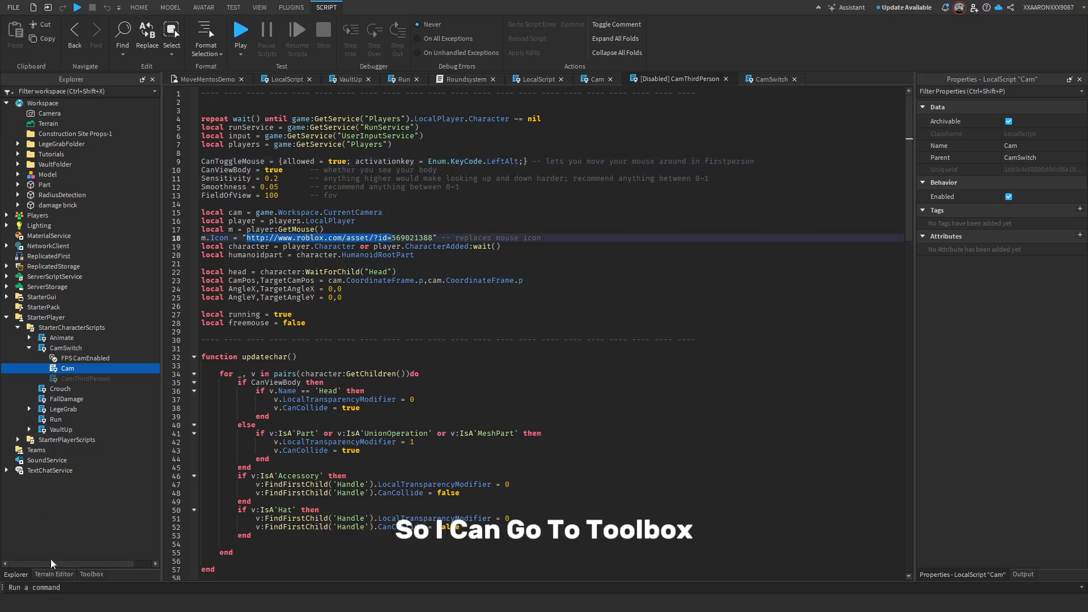
# Step: Search Toolbox decals for cursor and paste the Eye - Cursor decal id into line 18
pyautogui.click(90, 575)
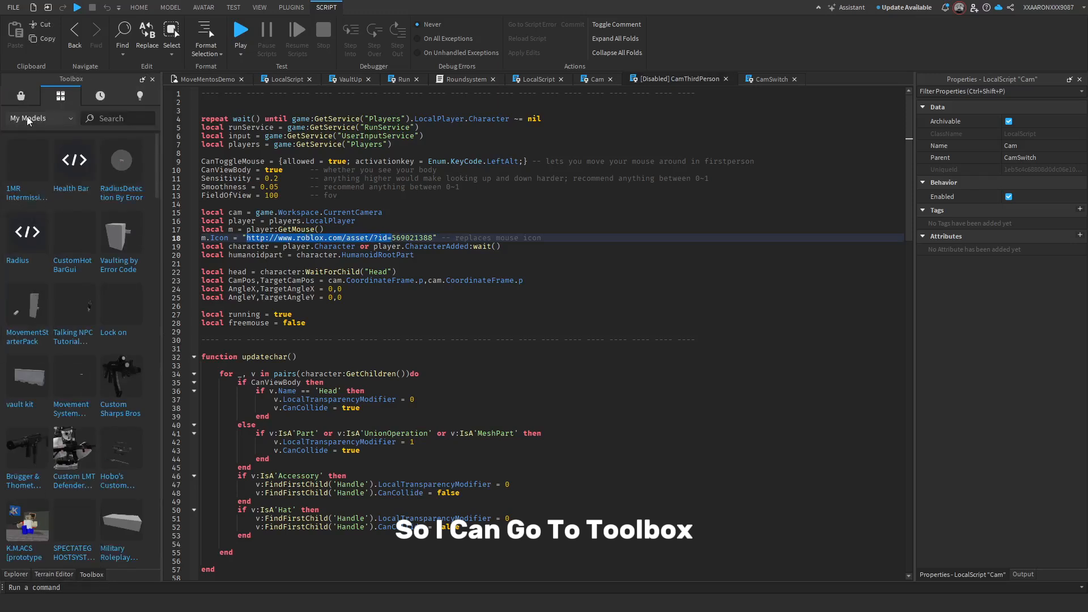
pyautogui.click(38, 118)
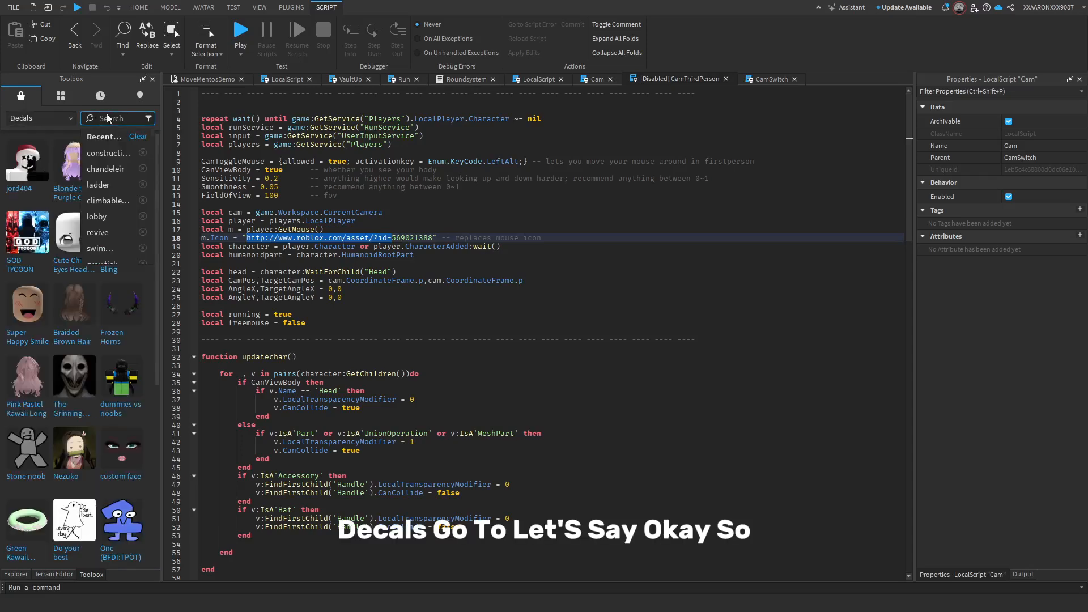
pyautogui.write('cursor')
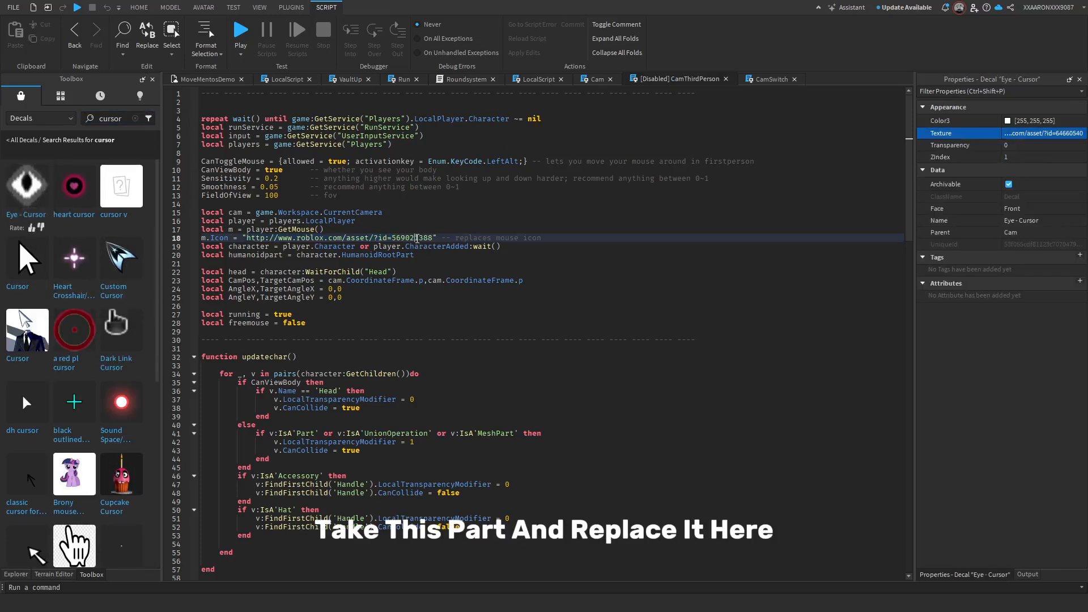
pyautogui.click(139, 7)
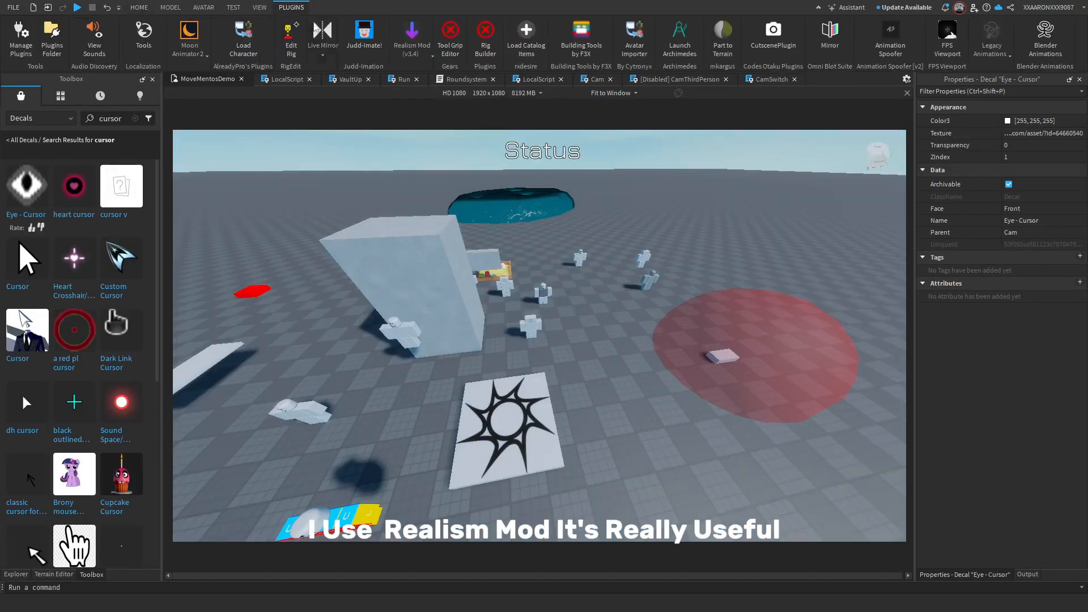
# Step: Open the Realism Mod (v3.4) plugin's tweaks window from the Plugins tab
pyautogui.click(411, 38)
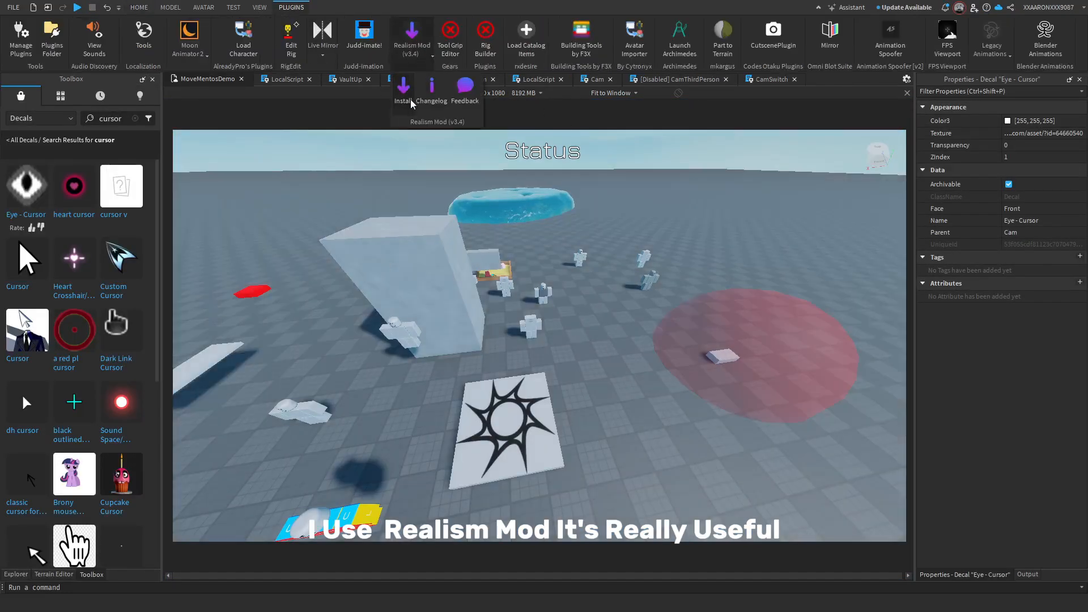
pyautogui.click(403, 101)
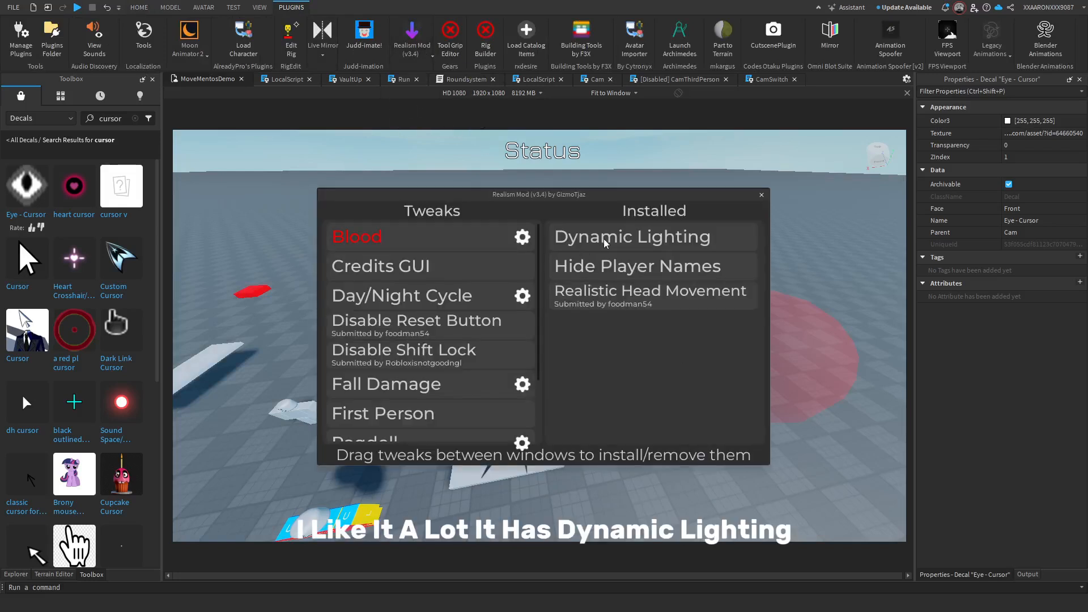